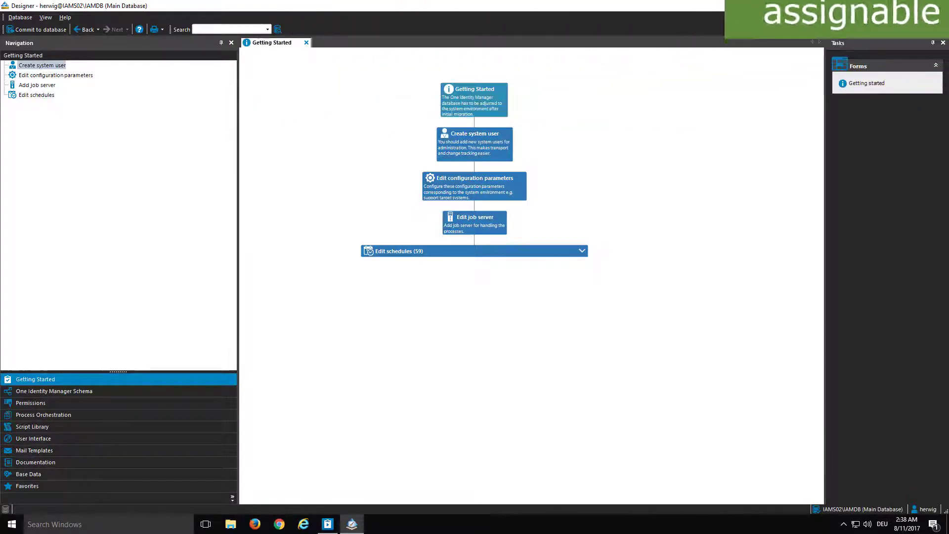
# List all permissions groups in the List Editor from the Permissions navigation category.
pyautogui.click(31, 402)
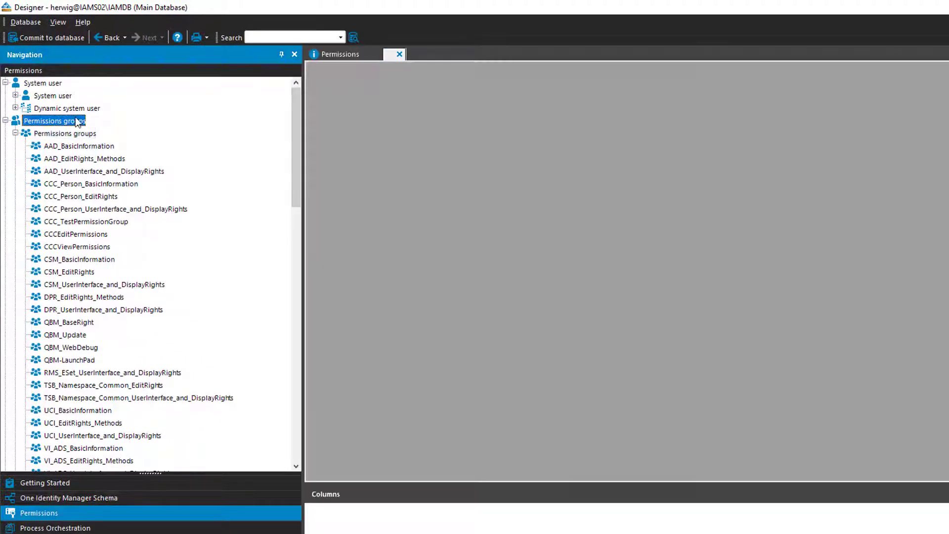
pyautogui.doubleClick(64, 134)
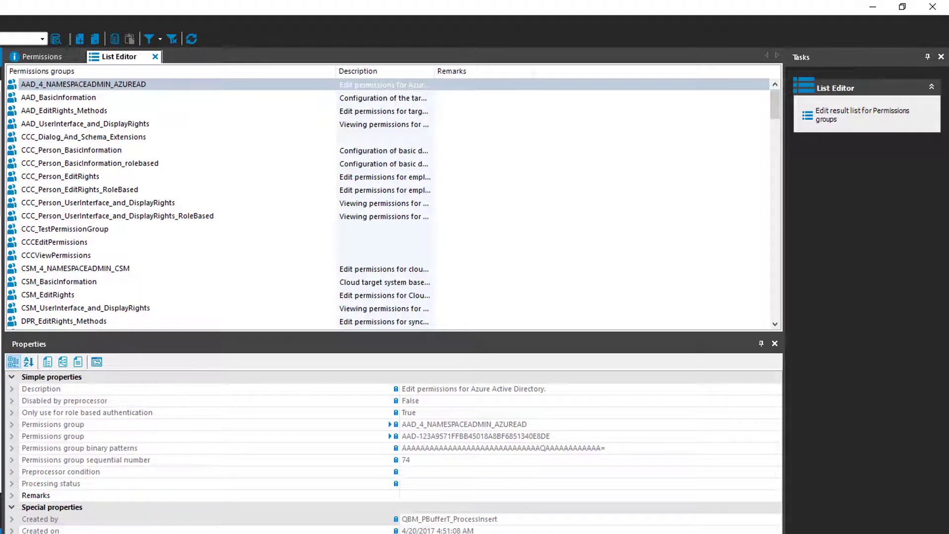
# Select CCC_Person_BasicInformation and reveal its creation and modification details in the Properties grid.
pyautogui.click(71, 149)
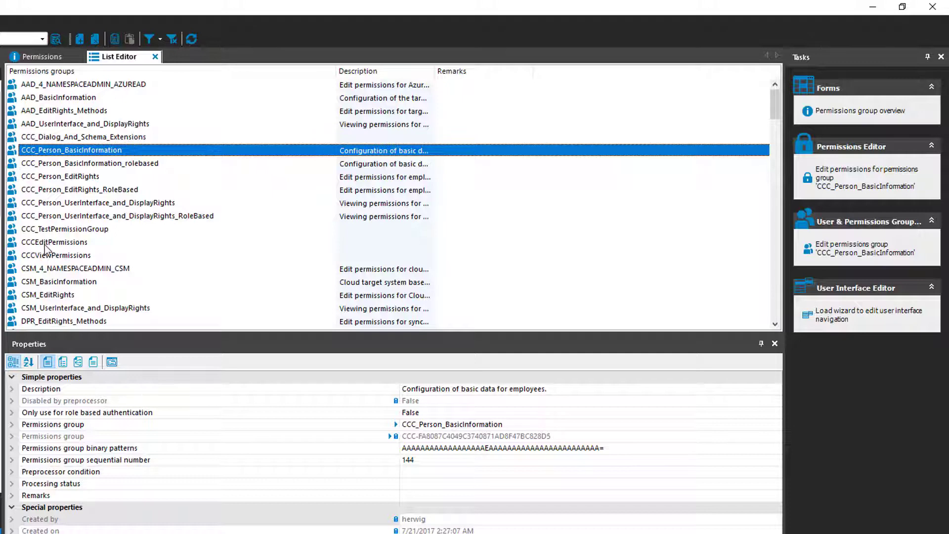
pyautogui.moveTo(72, 198)
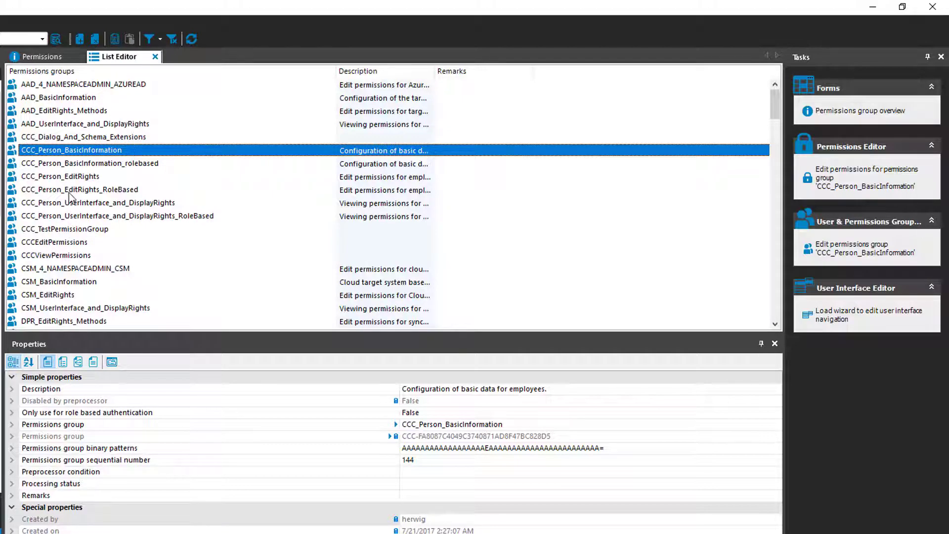
pyautogui.scroll(-3)
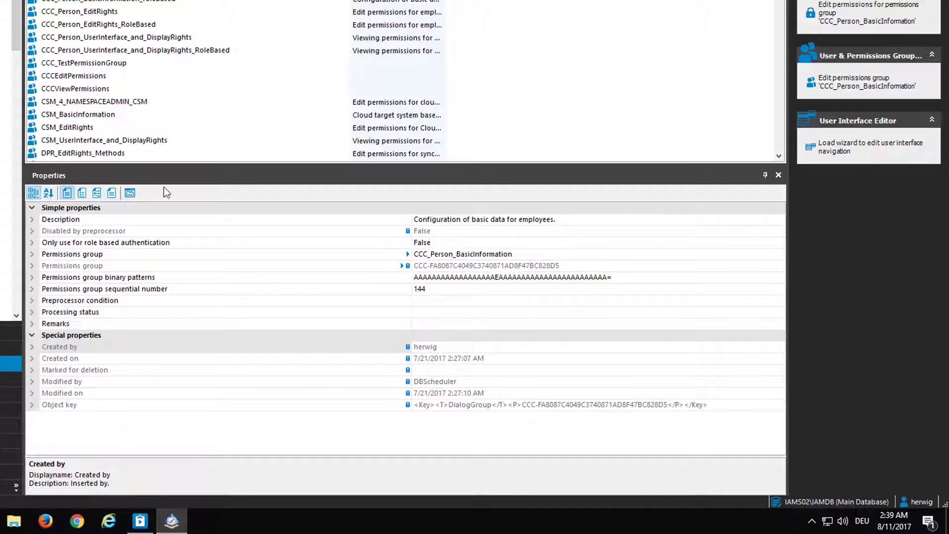
pyautogui.moveTo(96, 193)
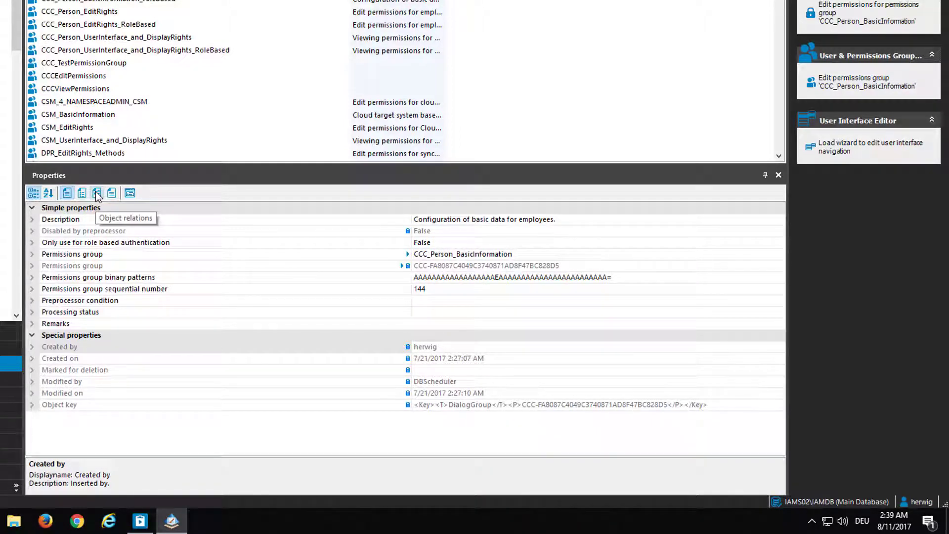
# Compare object relation counts of AAD_EditRights_Methods and CCC_Person_BasicInformation, then list the system users.
pyautogui.click(96, 193)
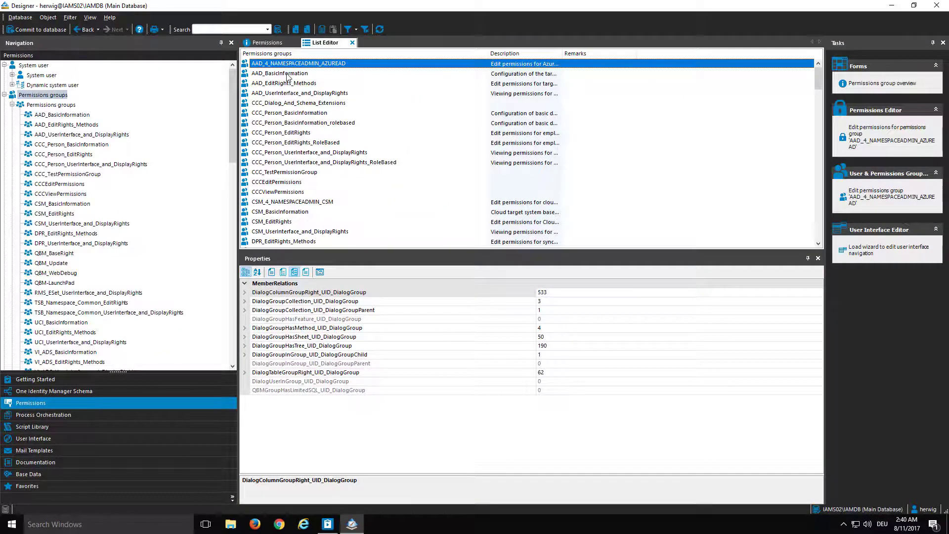
pyautogui.click(284, 83)
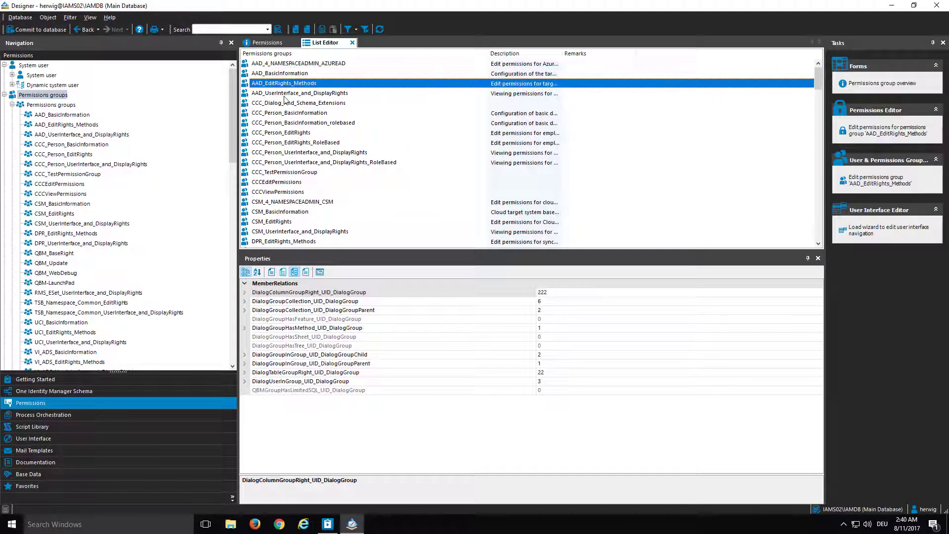
pyautogui.click(290, 113)
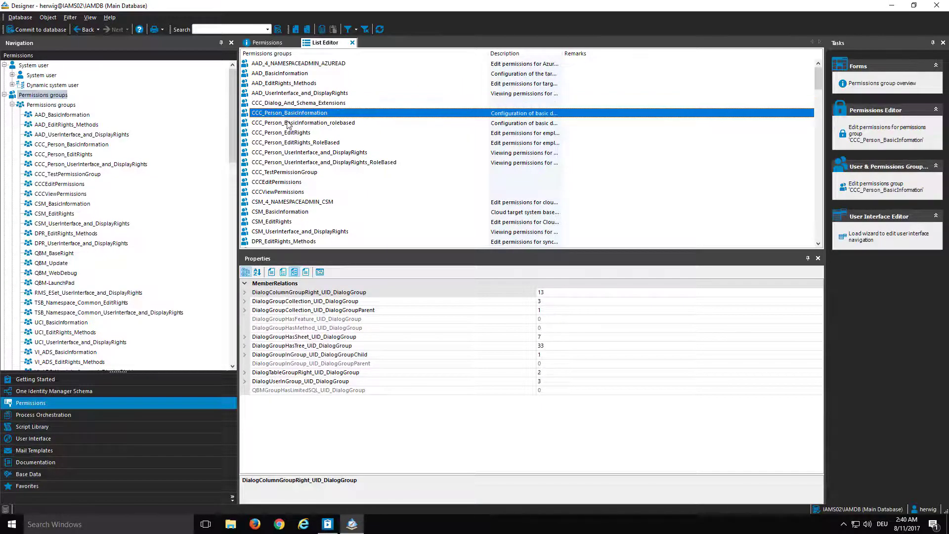
pyautogui.click(281, 132)
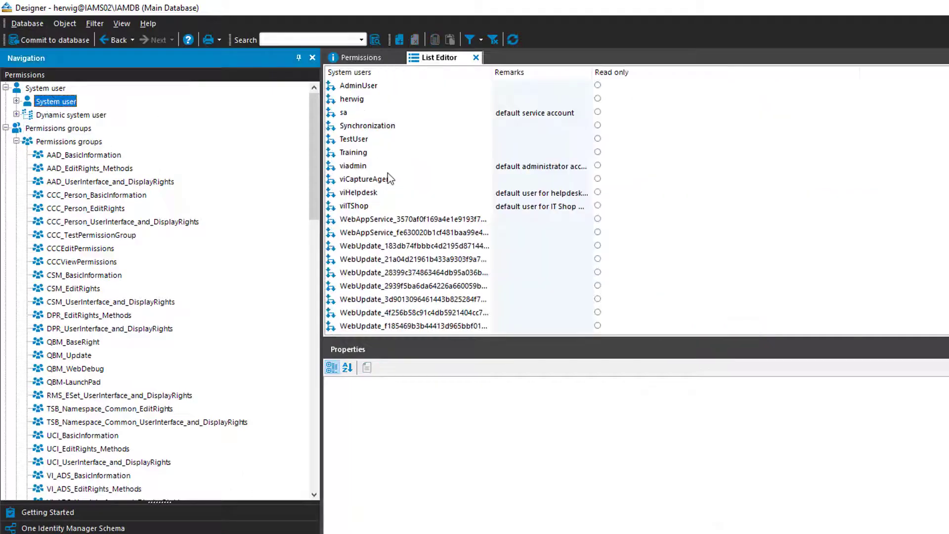
# Show the Training system user's member relations (29 permissions groups), then select CCC_Person_EditRights.
pyautogui.click(354, 152)
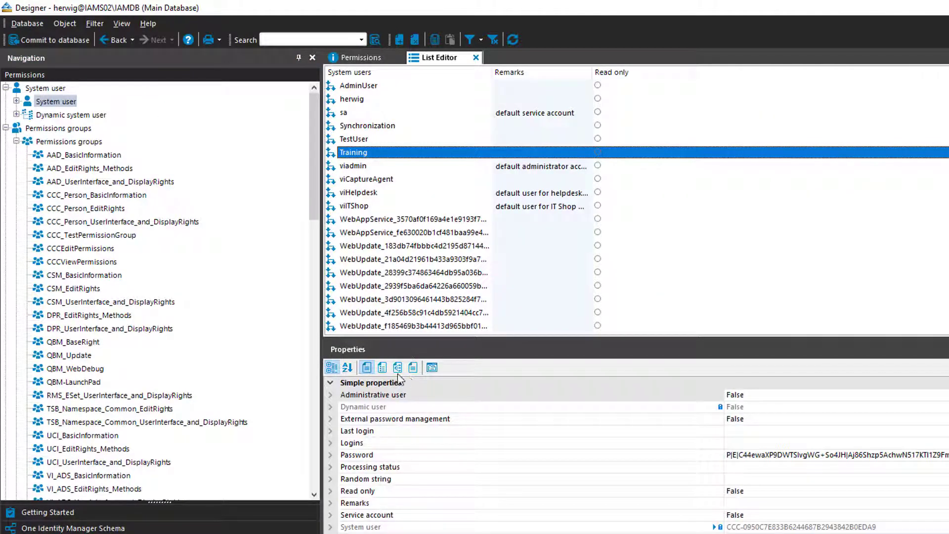
pyautogui.click(398, 368)
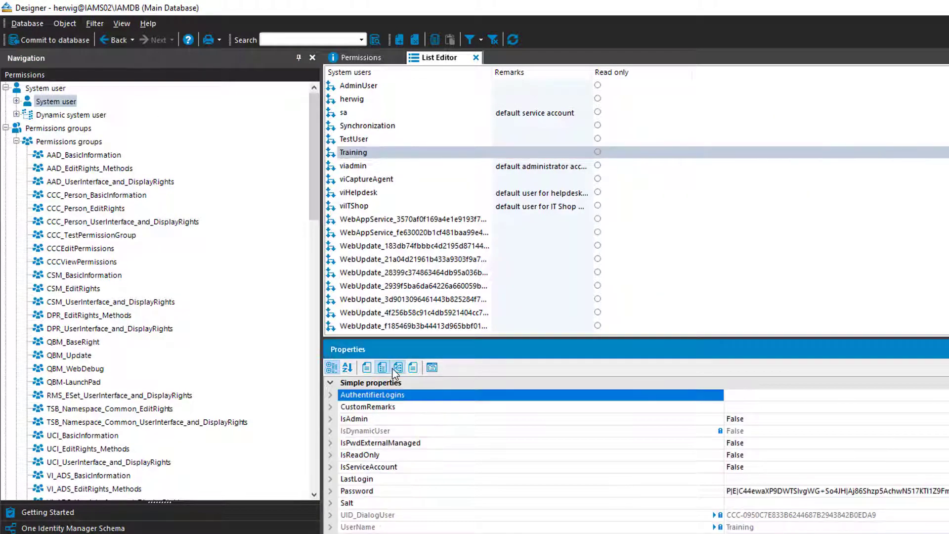
pyautogui.click(397, 368)
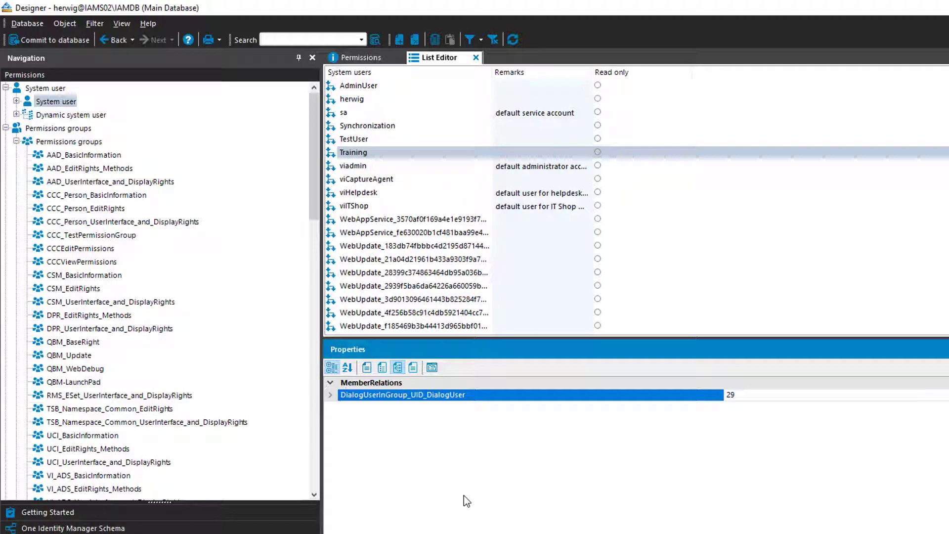
pyautogui.click(86, 209)
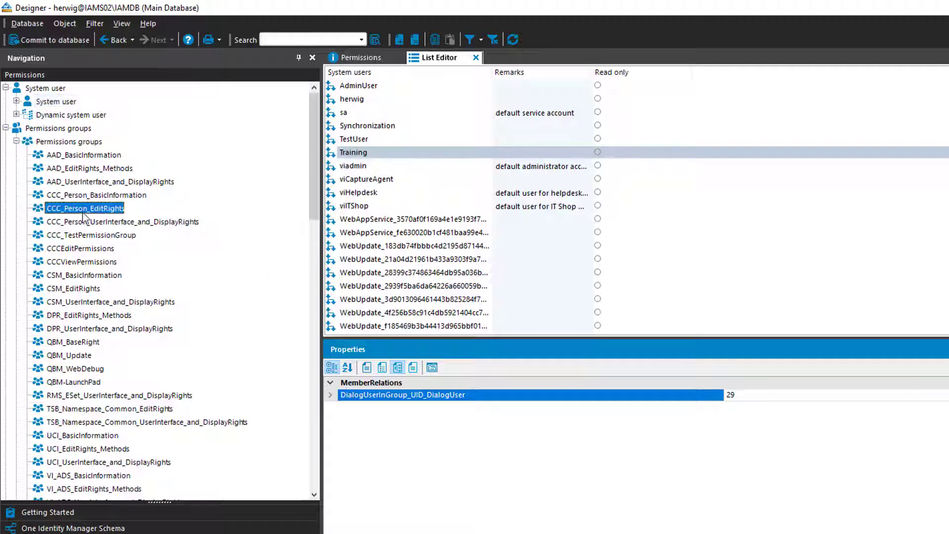
# Show CCC_Person_EditRights' MemberRelations with group collection relation counts of 3 each.
pyautogui.doubleClick(85, 208)
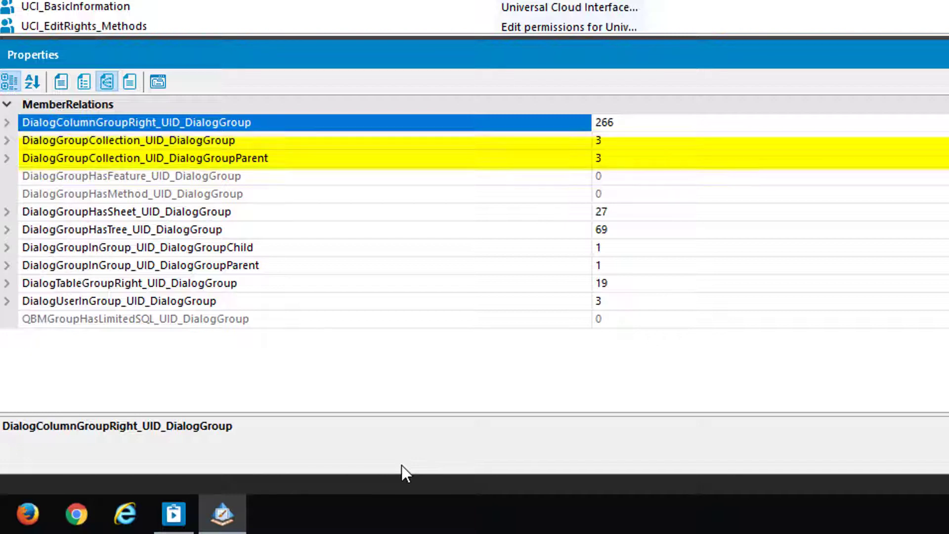
pyautogui.click(132, 176)
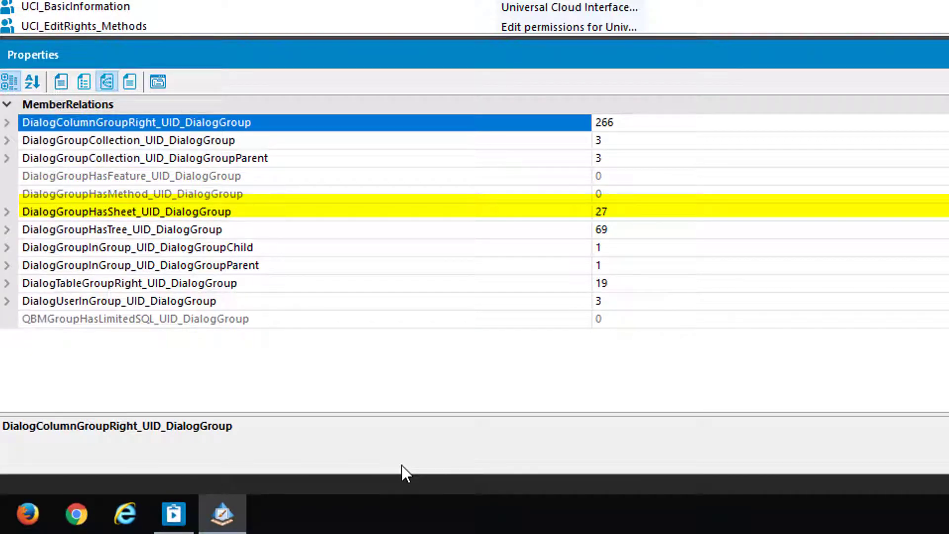
pyautogui.click(121, 229)
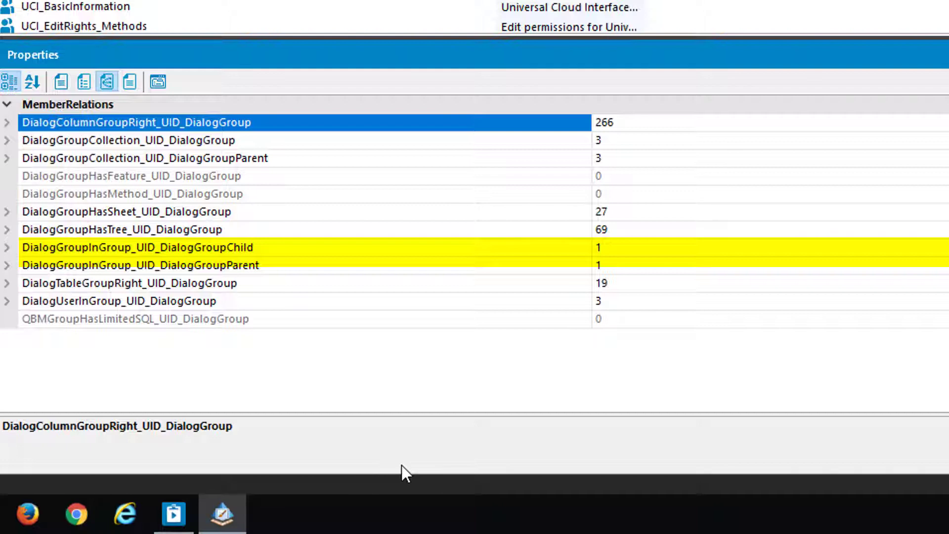
pyautogui.click(128, 282)
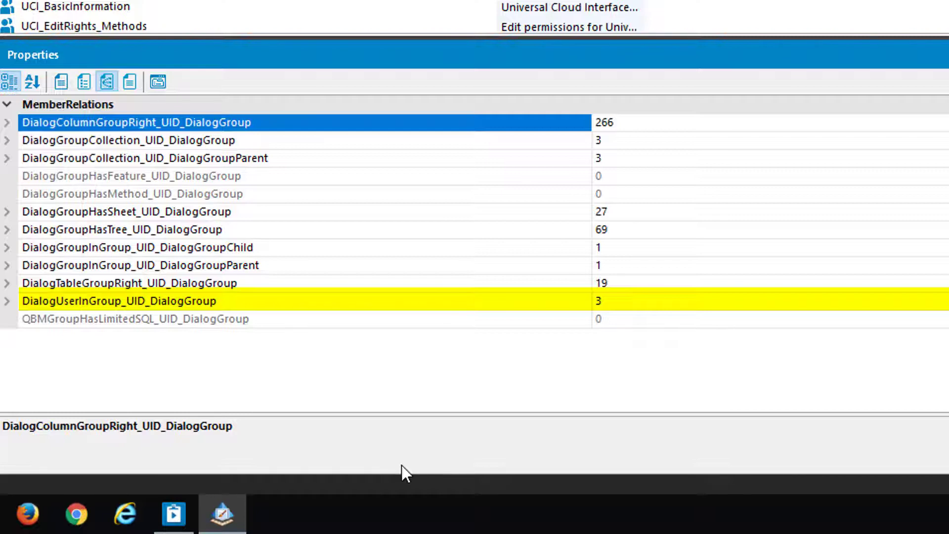
pyautogui.click(133, 318)
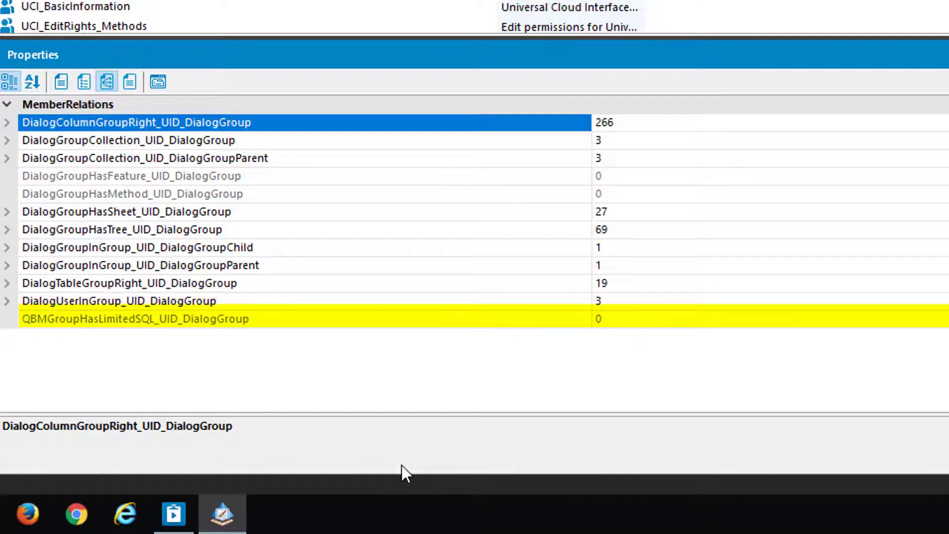